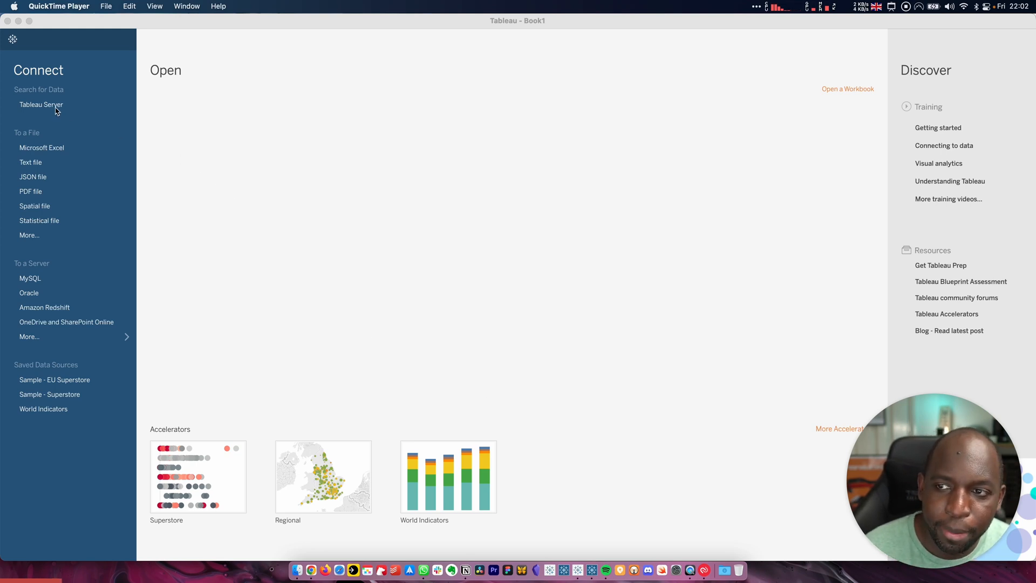
# Browse the Tableau Server published data sources and select Sample - Superstore
pyautogui.click(40, 105)
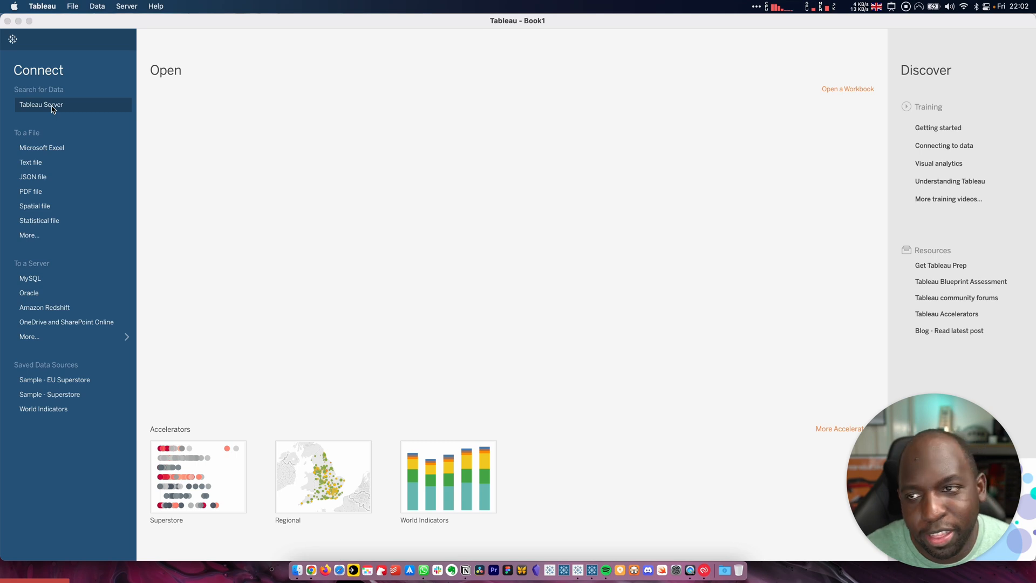
pyautogui.click(41, 104)
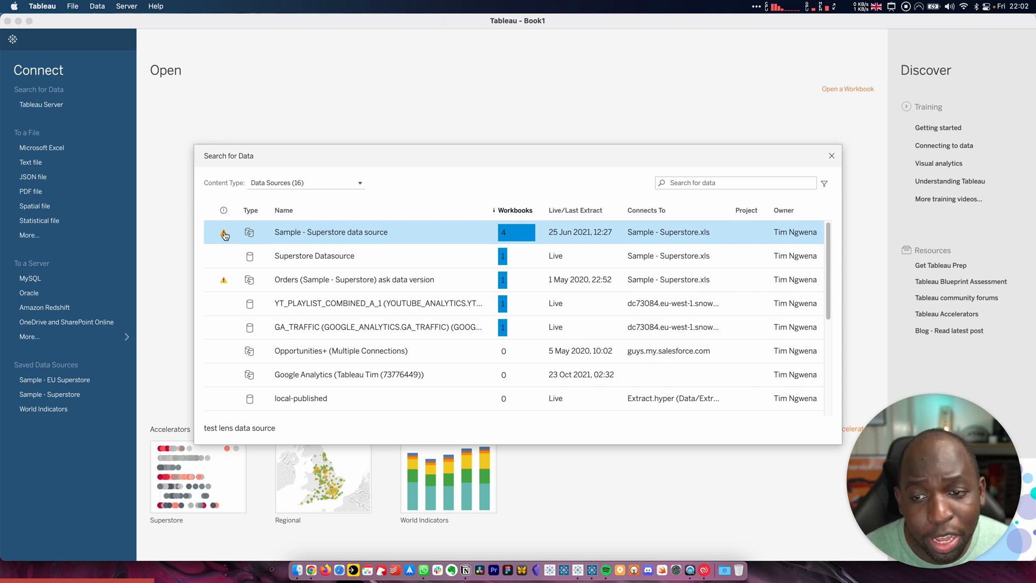
pyautogui.click(352, 232)
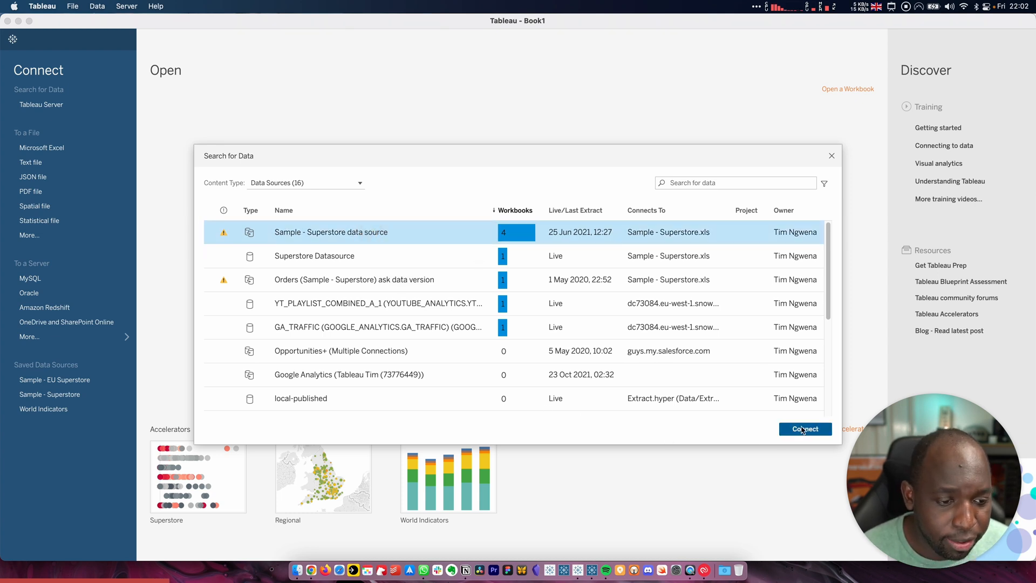
# Connect to Sample - Superstore, then view and dismiss its Deprecated data quality warning
pyautogui.click(805, 429)
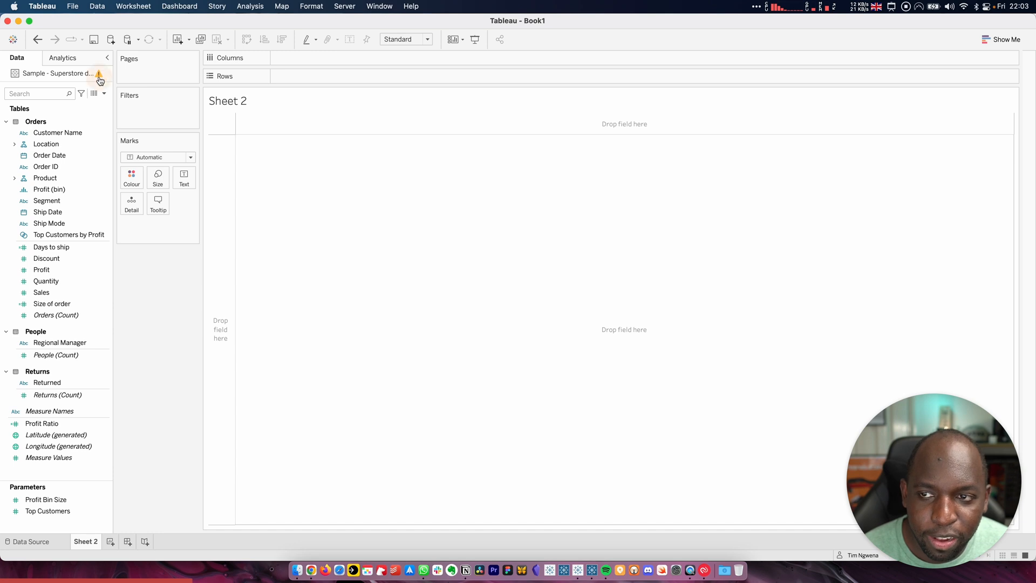
pyautogui.click(100, 74)
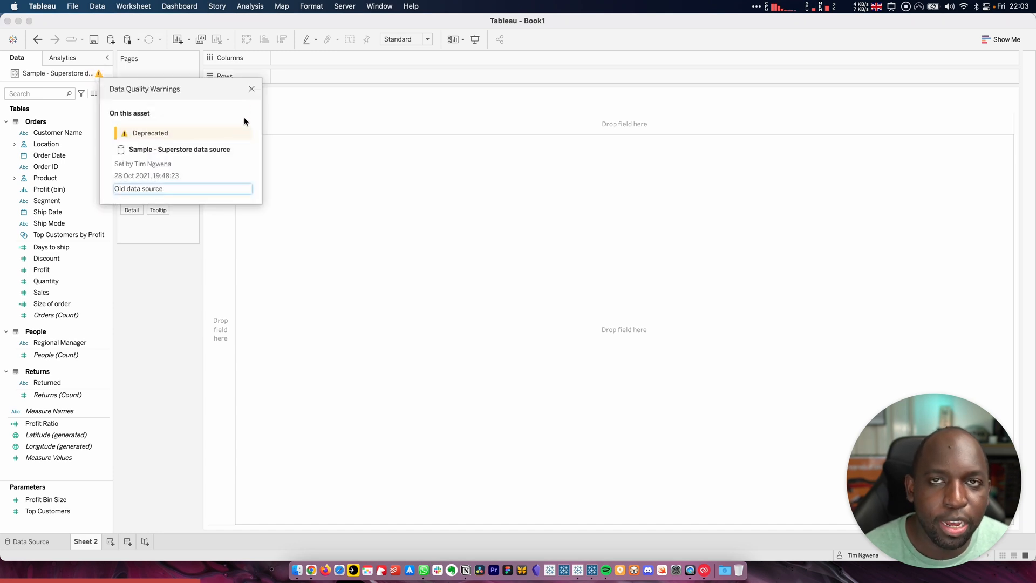
pyautogui.click(252, 89)
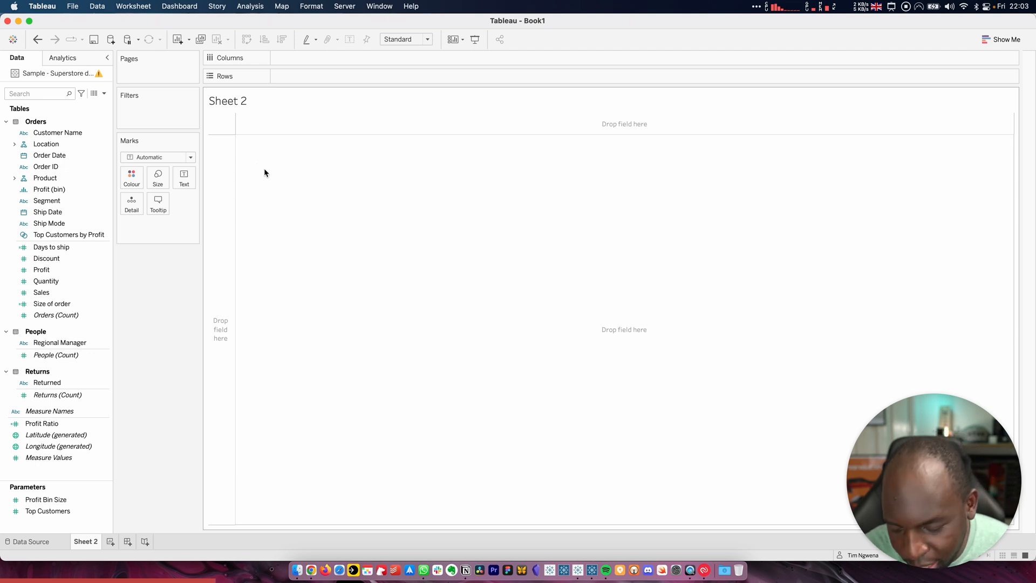
pyautogui.moveTo(267, 309)
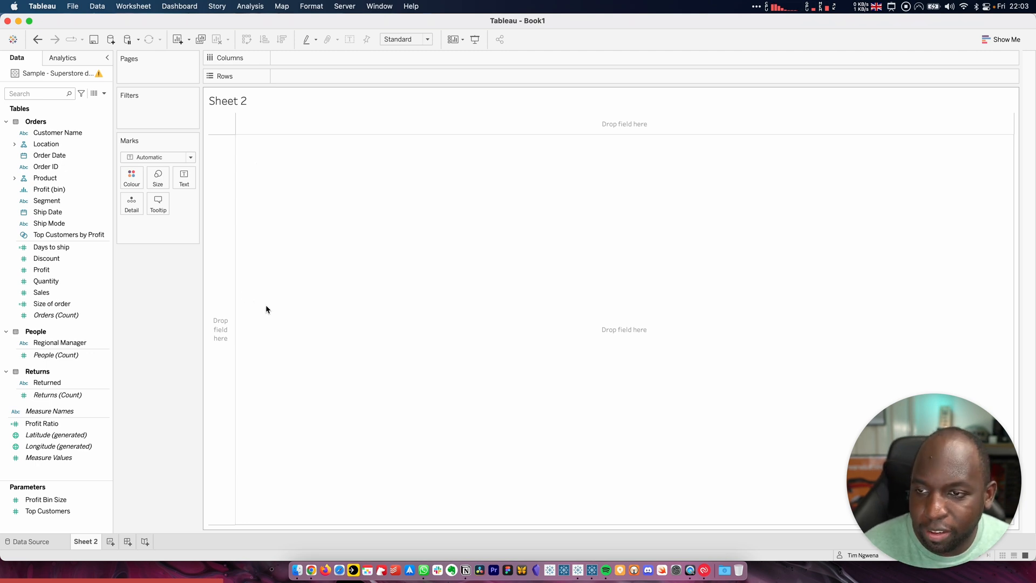
# Plot Profit against Quantity with Product Name on Detail and Profit Ratio on Colour
pyautogui.click(41, 292)
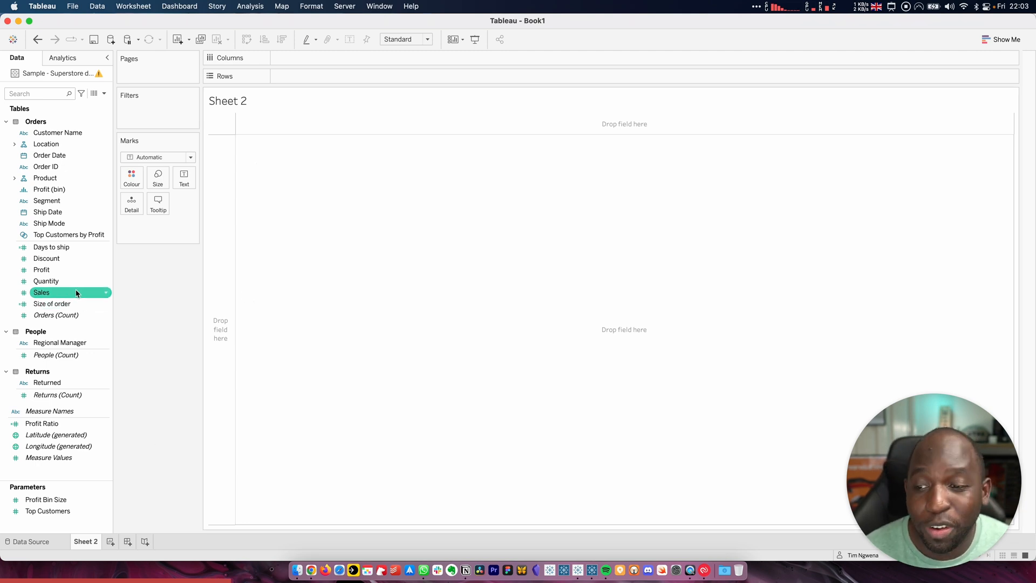
pyautogui.click(41, 269)
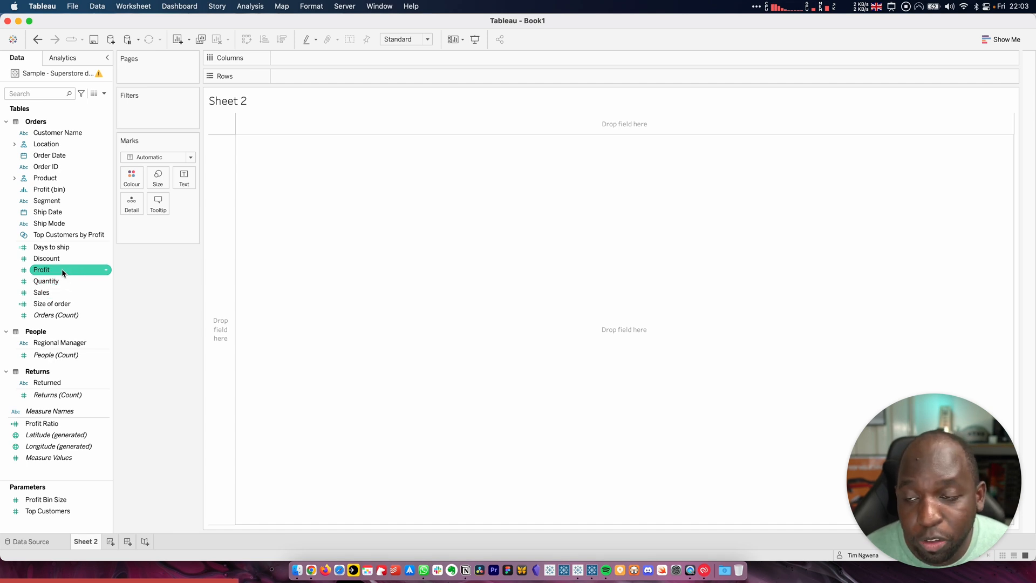
pyautogui.moveTo(41, 270); pyautogui.dragTo(311, 76)
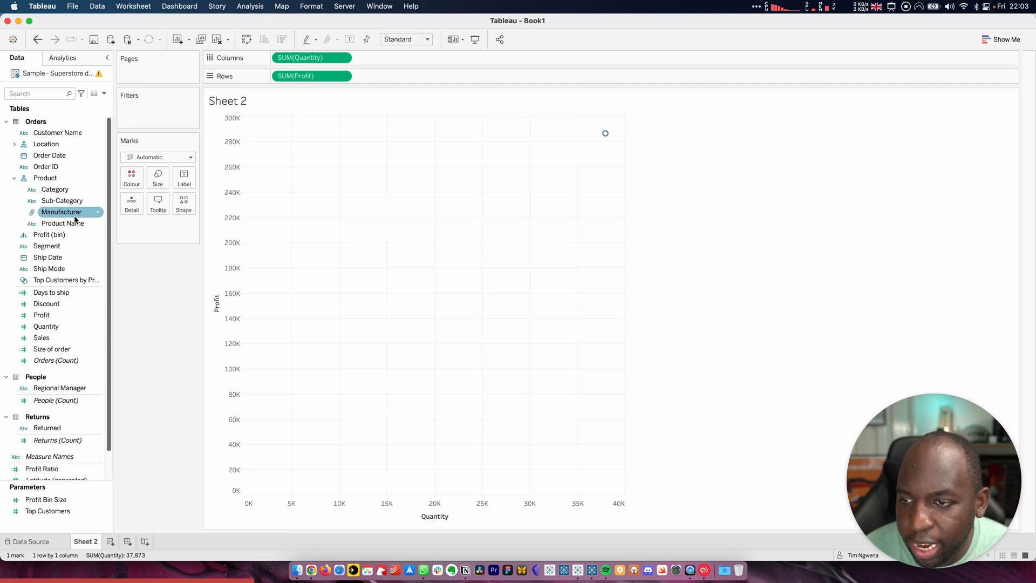
pyautogui.moveTo(63, 223); pyautogui.dragTo(131, 205)
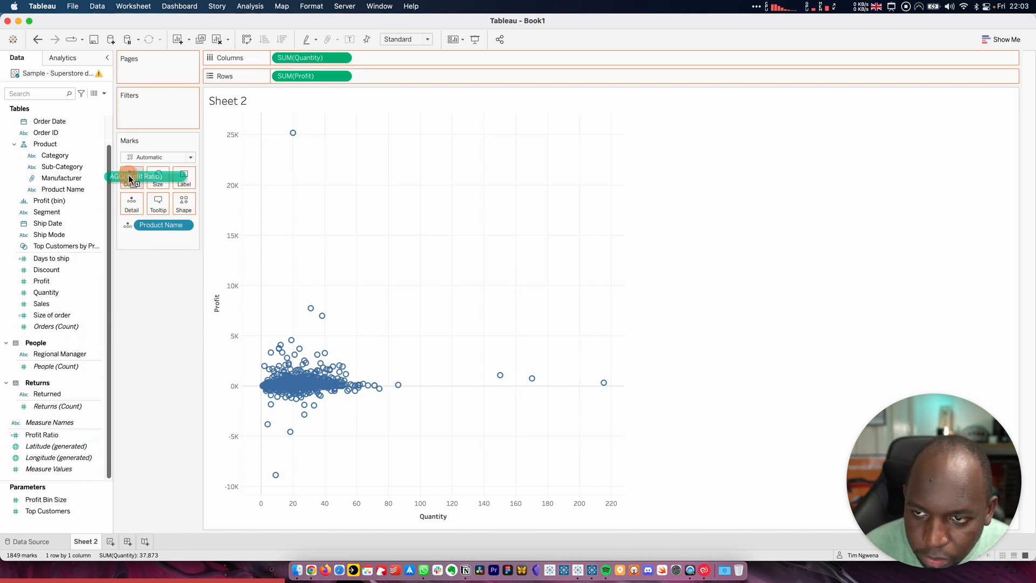
pyautogui.moveTo(132, 177); pyautogui.dragTo(132, 175)
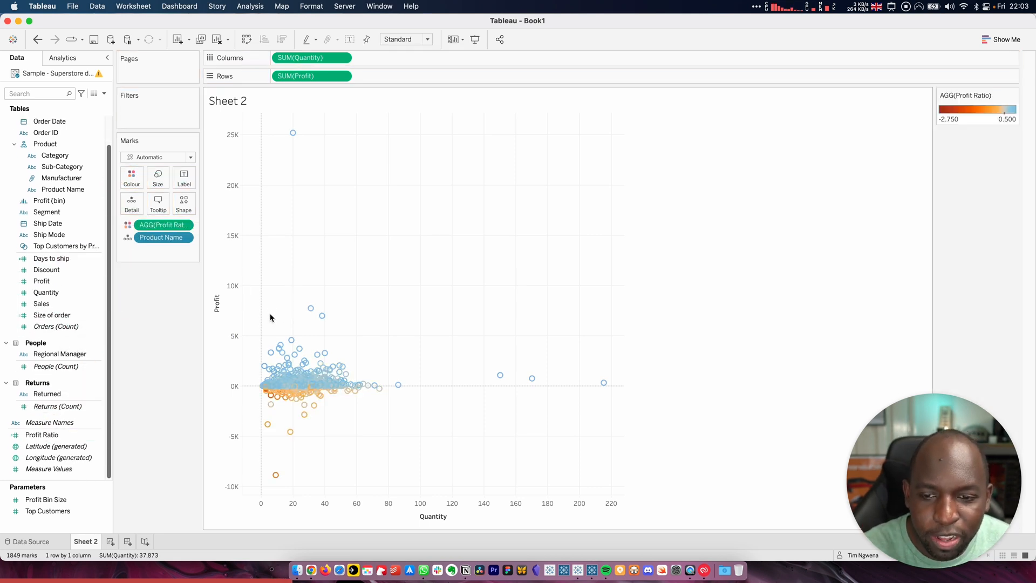
pyautogui.moveTo(490, 449)
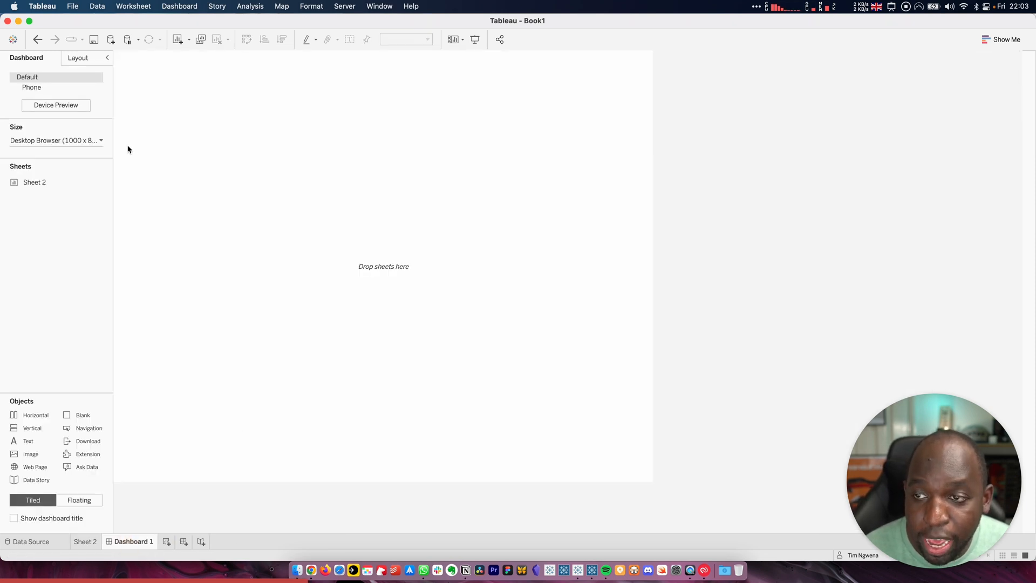
# Drop the Sheet 2 scatter plot onto Dashboard 1 and create a new dashboard
pyautogui.moveTo(35, 182); pyautogui.dragTo(383, 265)
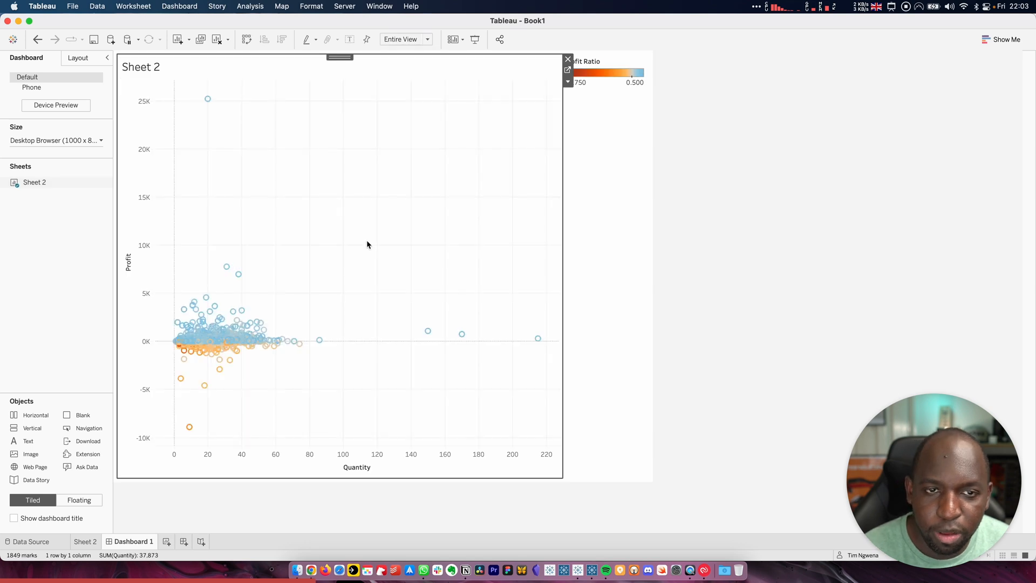
pyautogui.moveTo(281, 505)
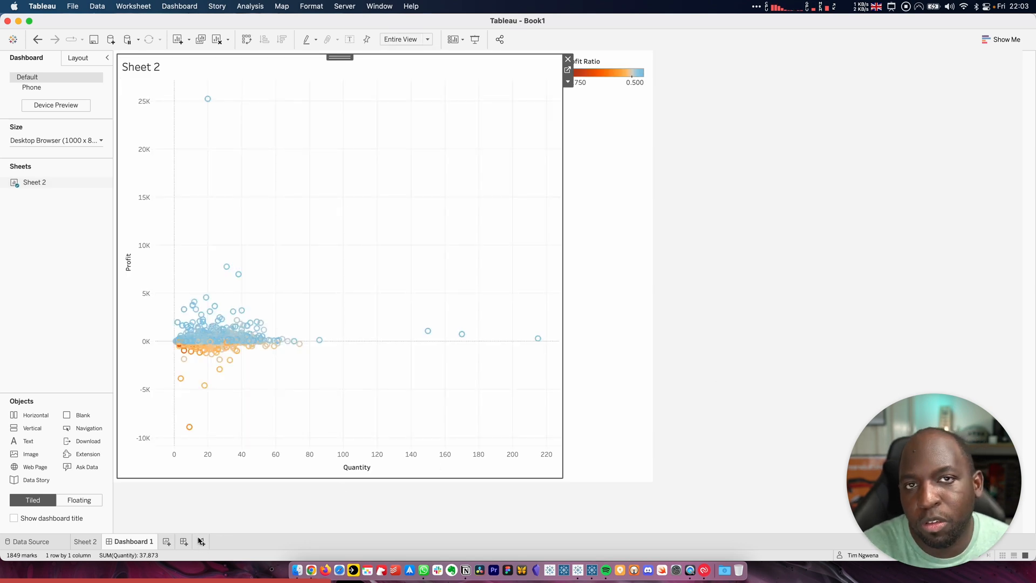
pyautogui.moveTo(198, 541)
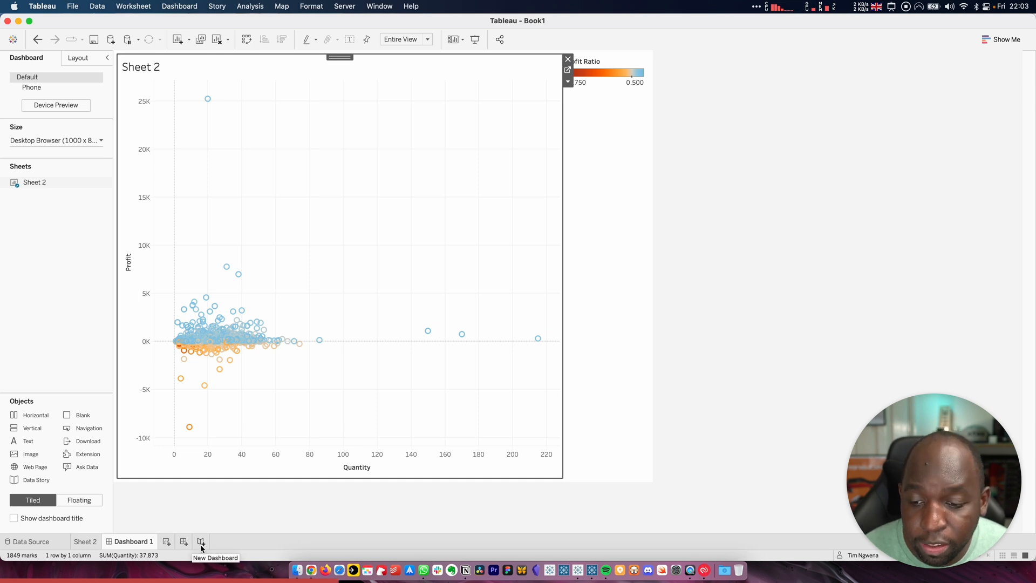
pyautogui.click(201, 541)
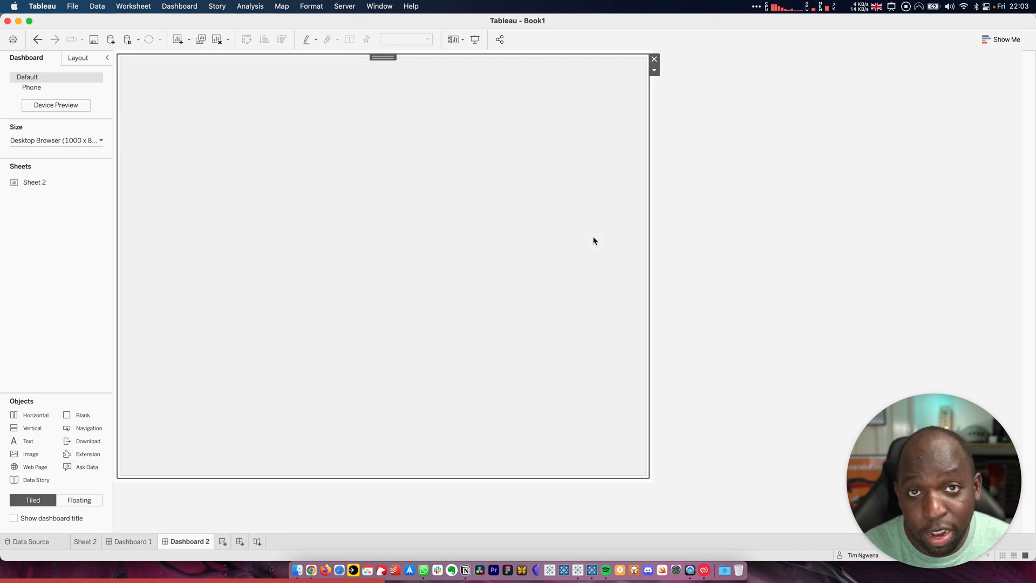
# Add an Ask Data object to Dashboard 2 and select the 21-4 lens
pyautogui.click(87, 466)
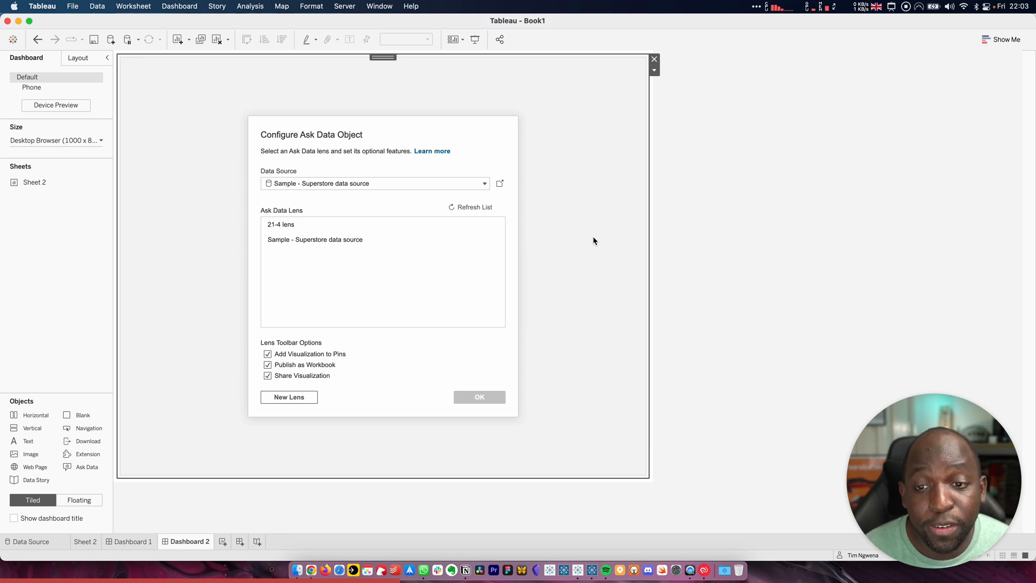
pyautogui.moveTo(346, 136)
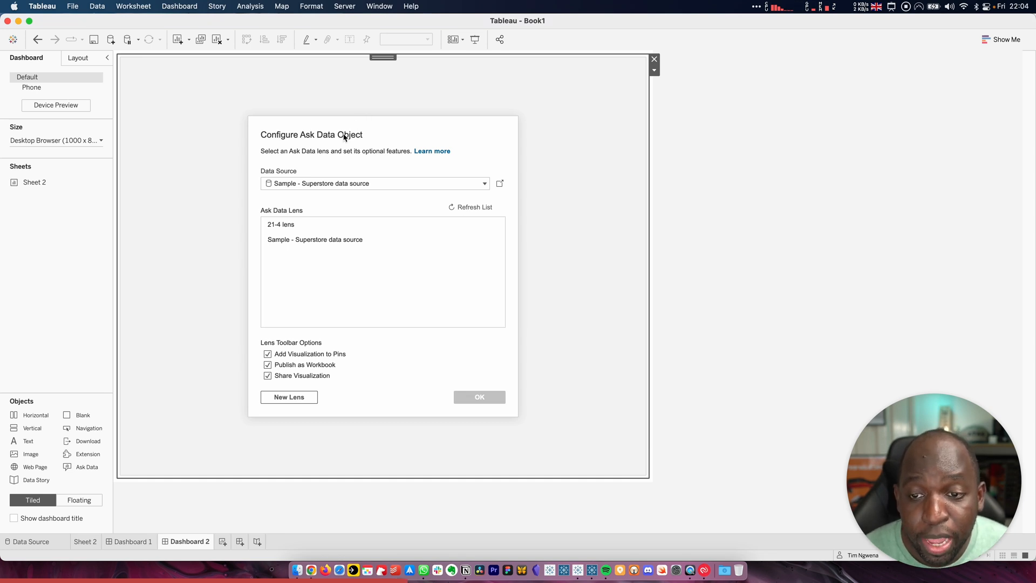
pyautogui.moveTo(294, 244)
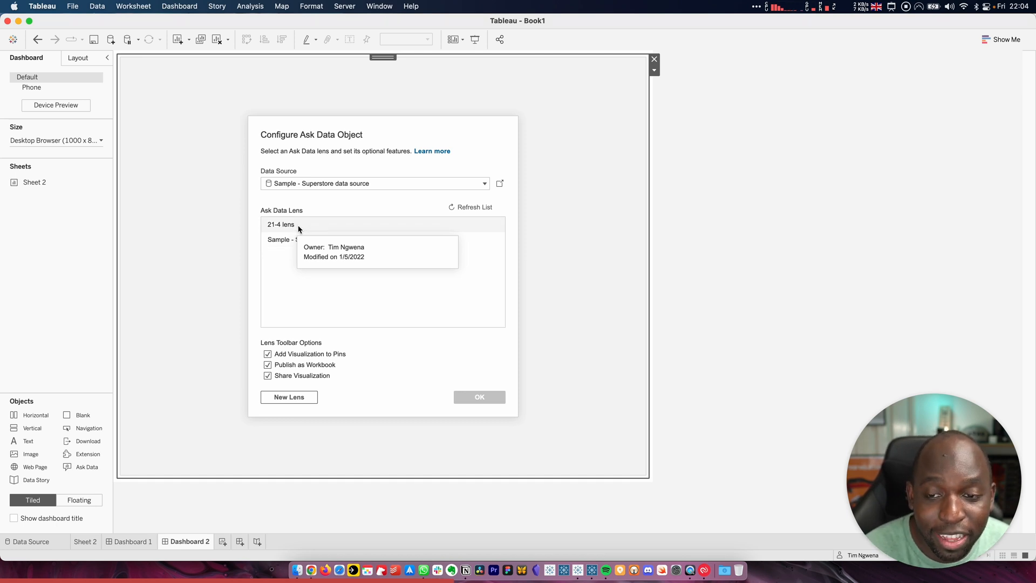
pyautogui.click(280, 224)
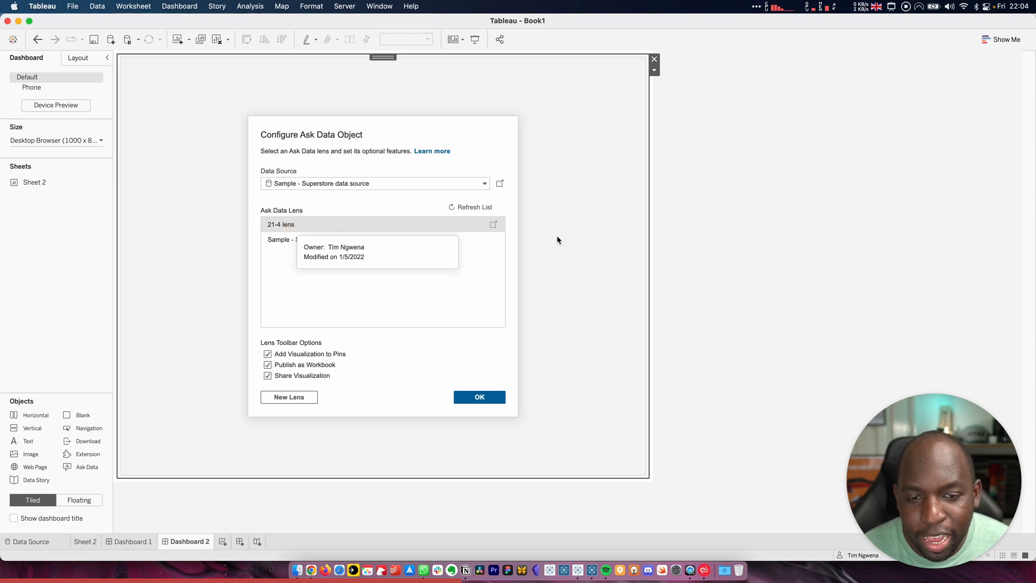
# Confirm the Configure Ask Data Object dialog to embed the 21-4 lens
pyautogui.click(479, 397)
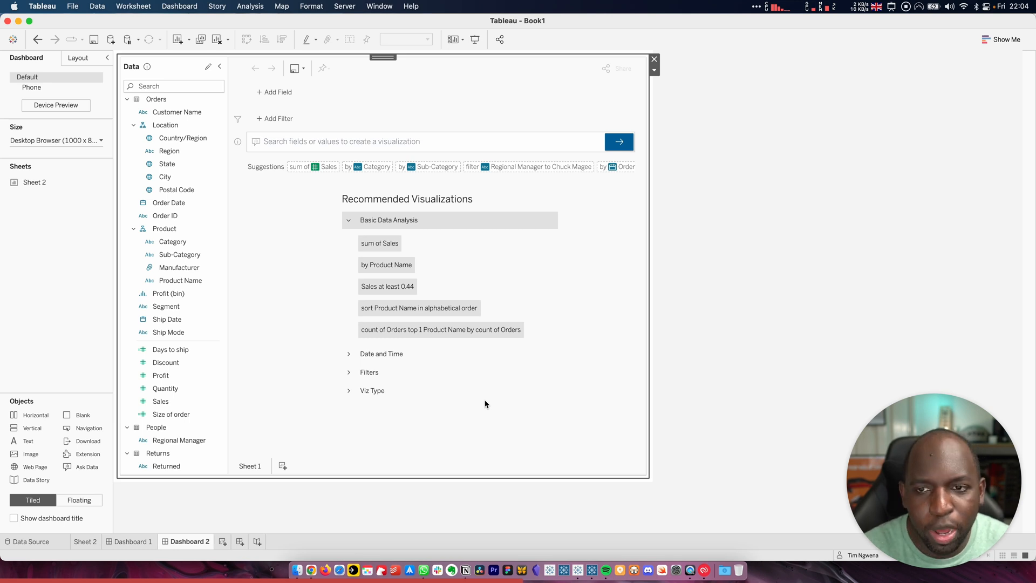
pyautogui.moveTo(706, 212)
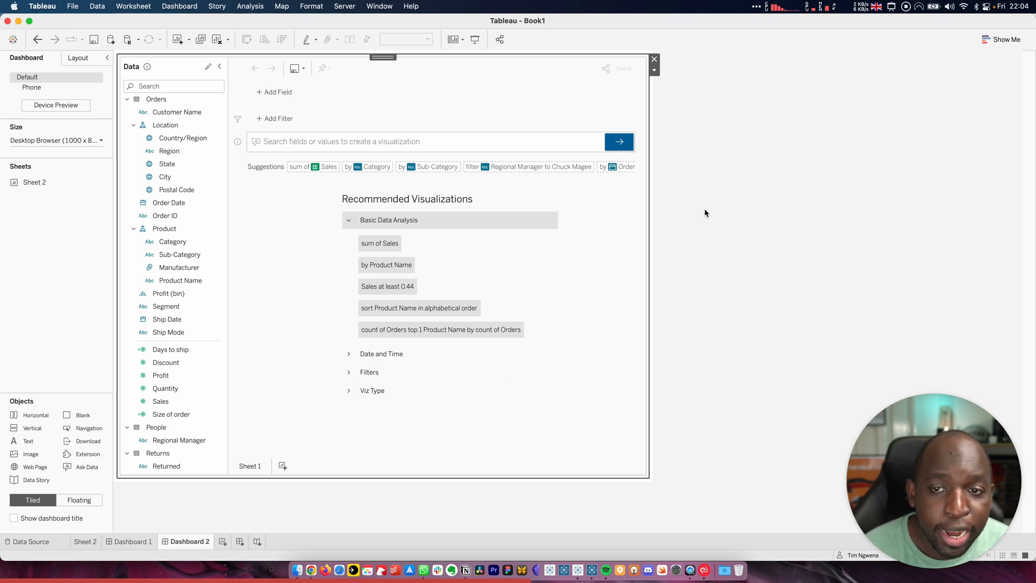
pyautogui.moveTo(665, 82)
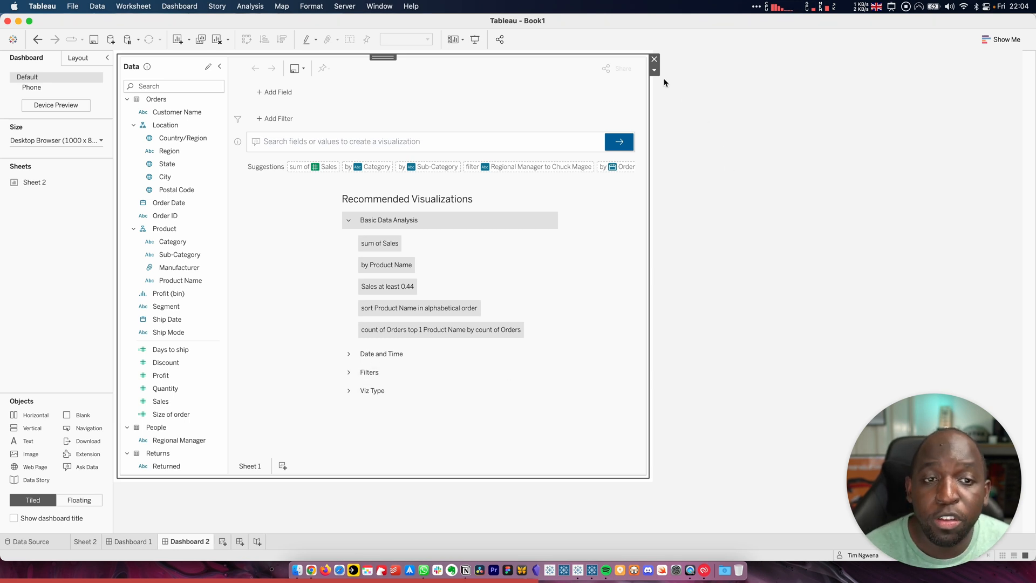
# Reopen the Ask Data object's Configure dialog and expand its Data Source list
pyautogui.click(654, 71)
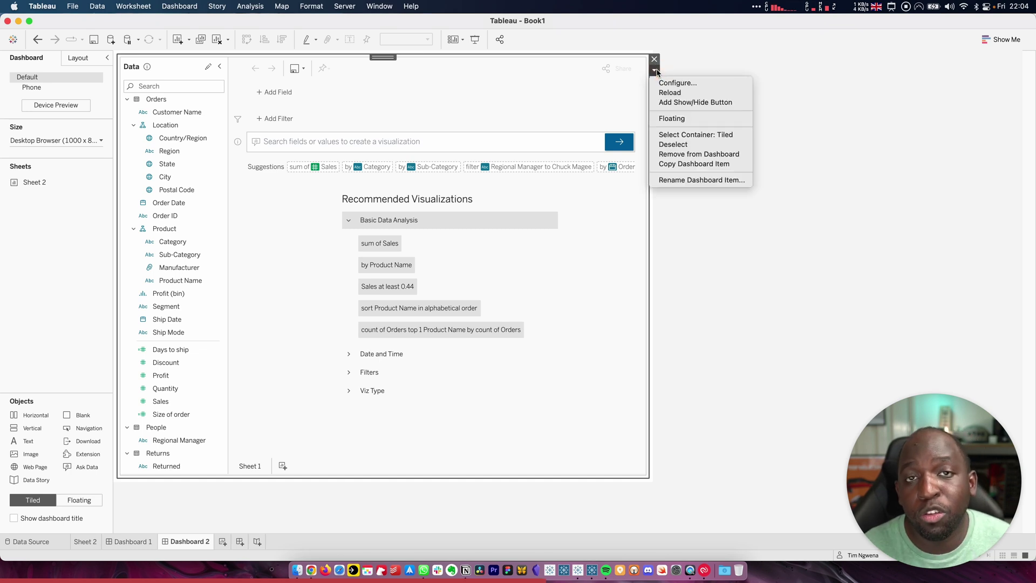
pyautogui.click(677, 83)
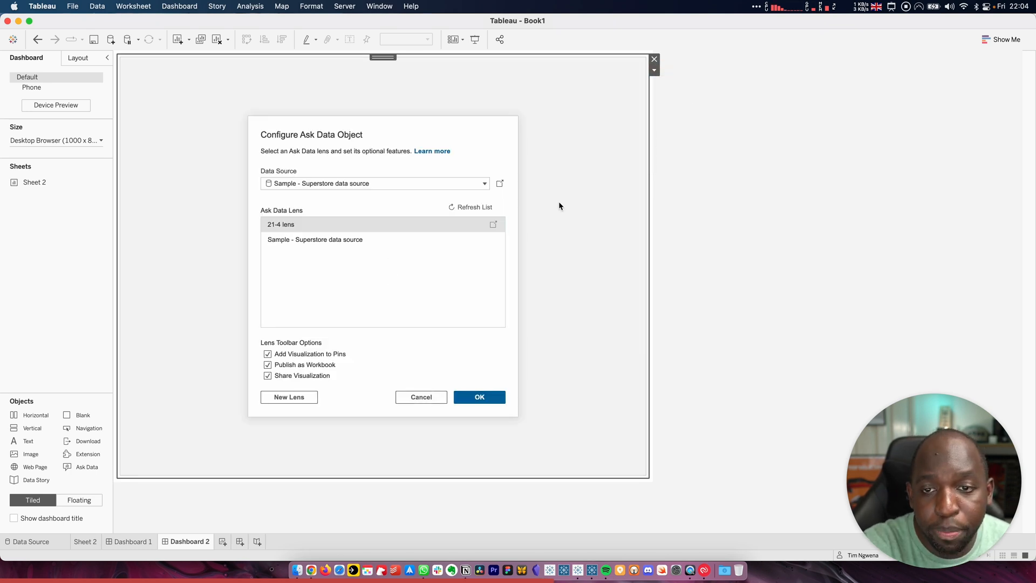
pyautogui.click(374, 183)
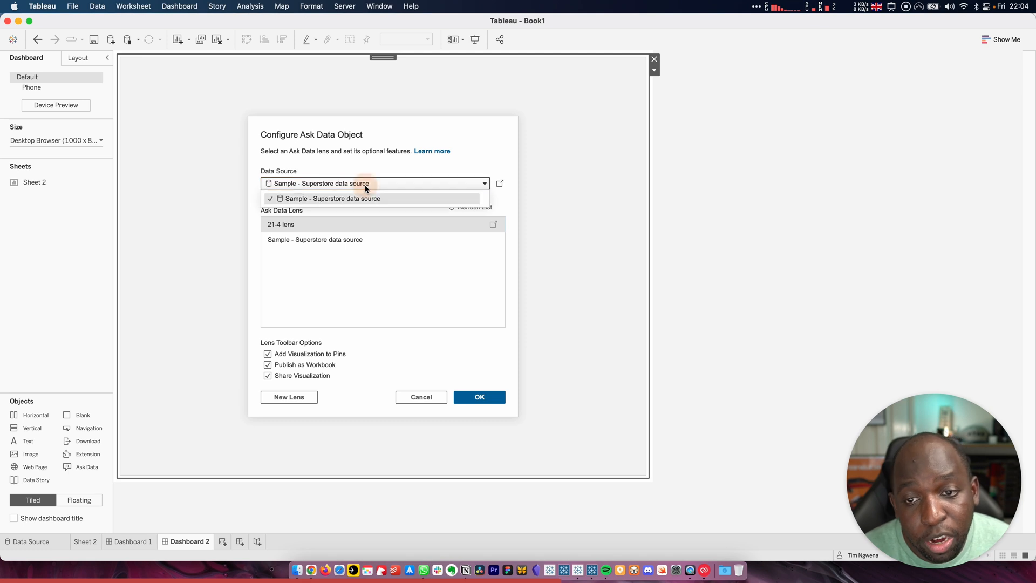
pyautogui.moveTo(364, 191)
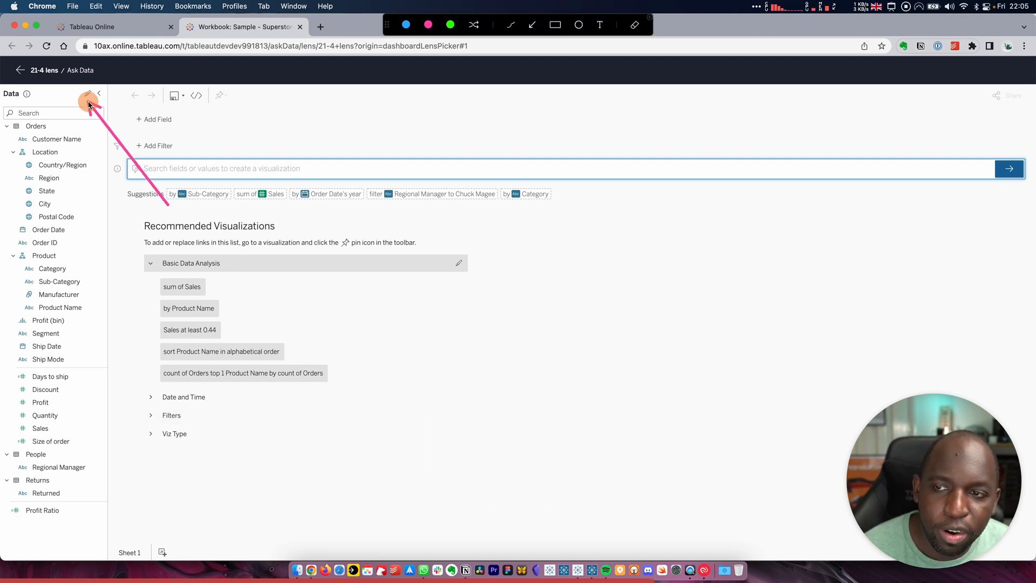
pyautogui.moveTo(89, 96)
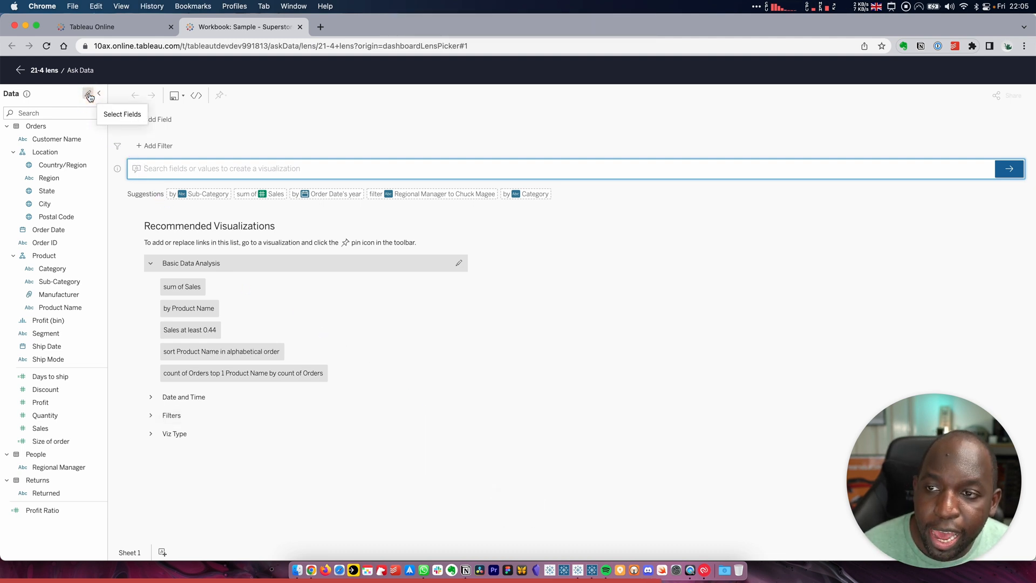
# Open the Select Fields editor for the 21-4 lens in Tableau Online
pyautogui.click(88, 94)
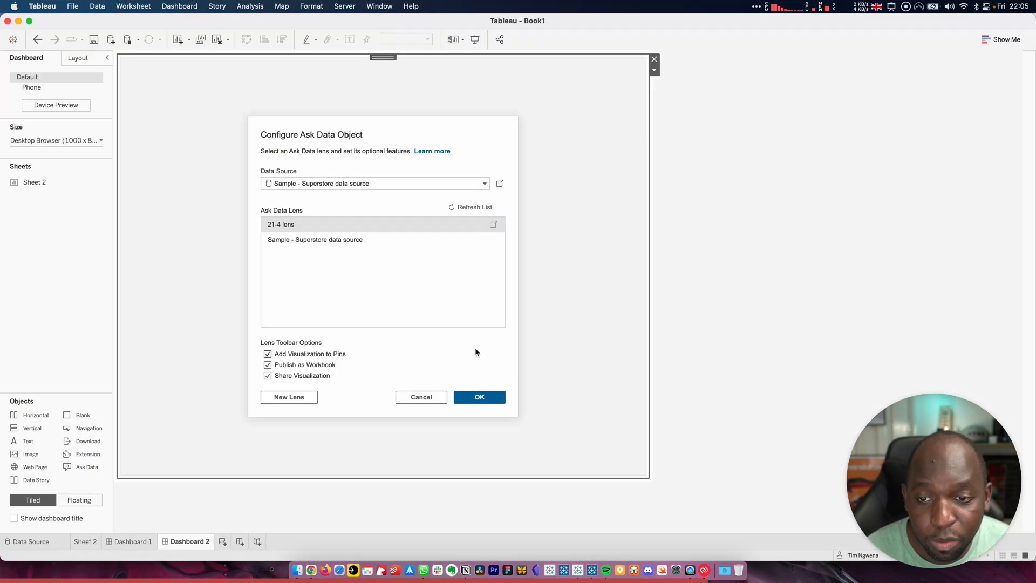
pyautogui.moveTo(315, 260)
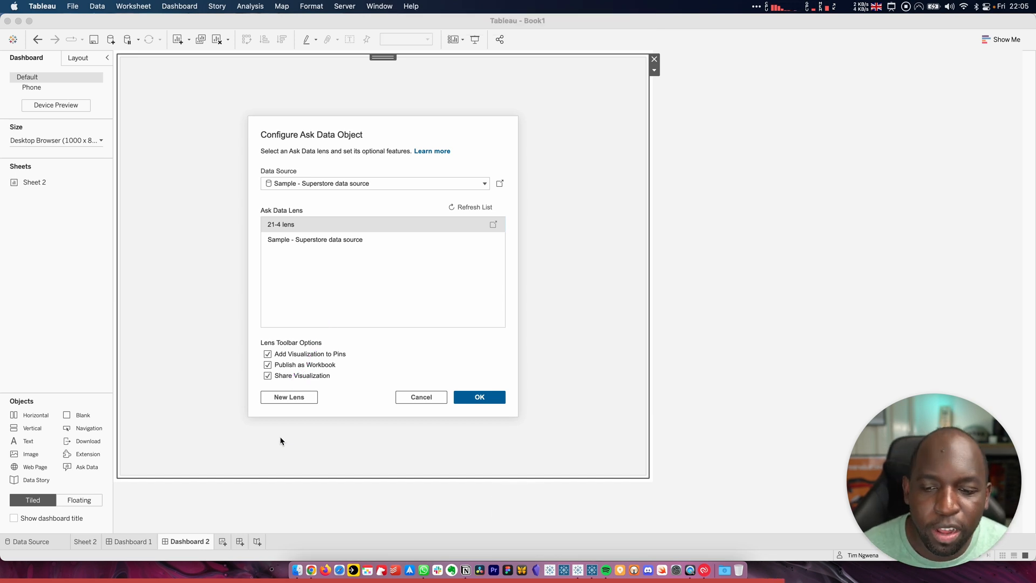
# Confirm the Ask Data configuration so the lens shows Profit-based suggestions
pyautogui.click(289, 396)
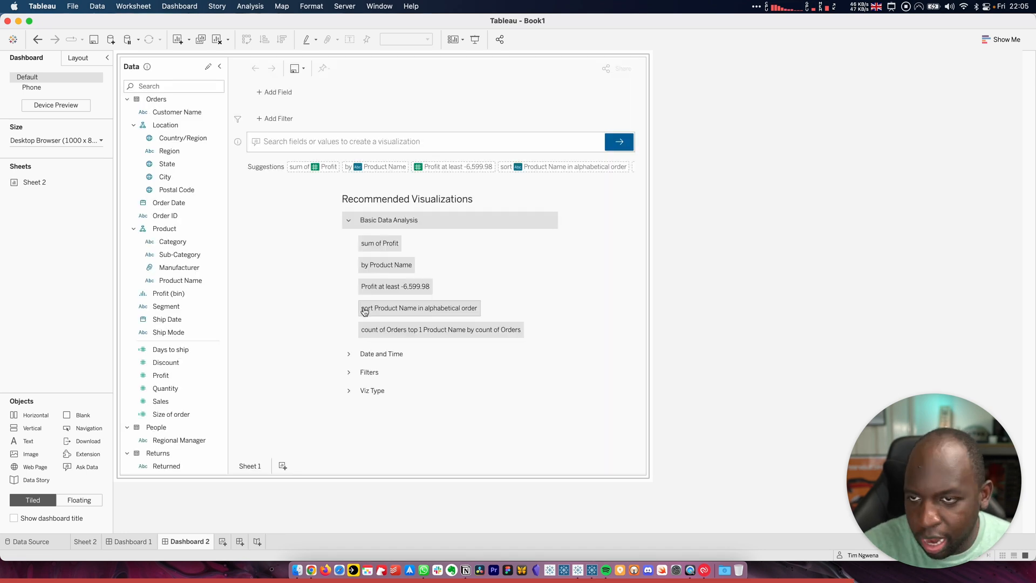
pyautogui.moveTo(410, 296)
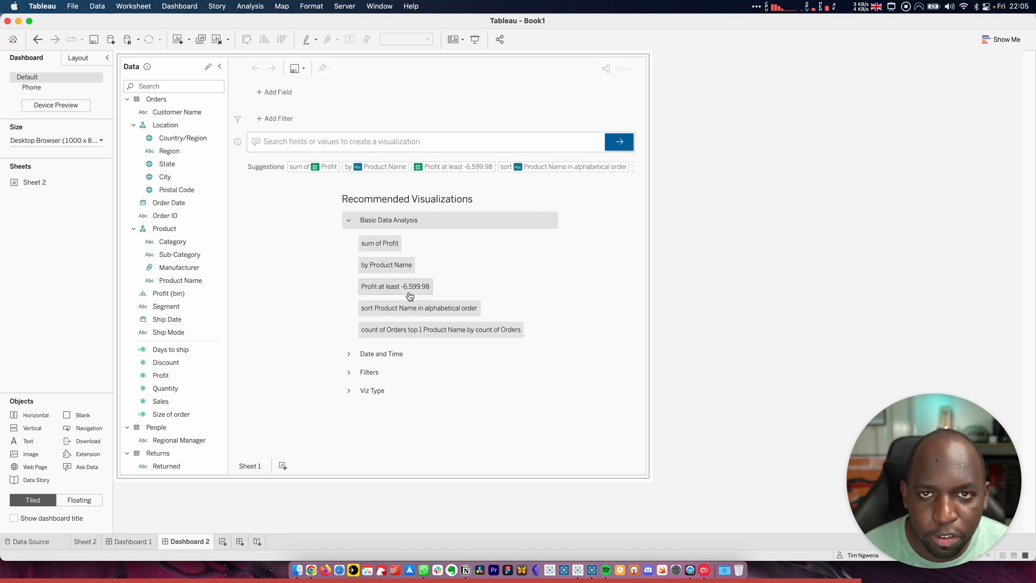
# Reconfigure the Ask Data object and turn off adding visualizations to pins
pyautogui.click(653, 70)
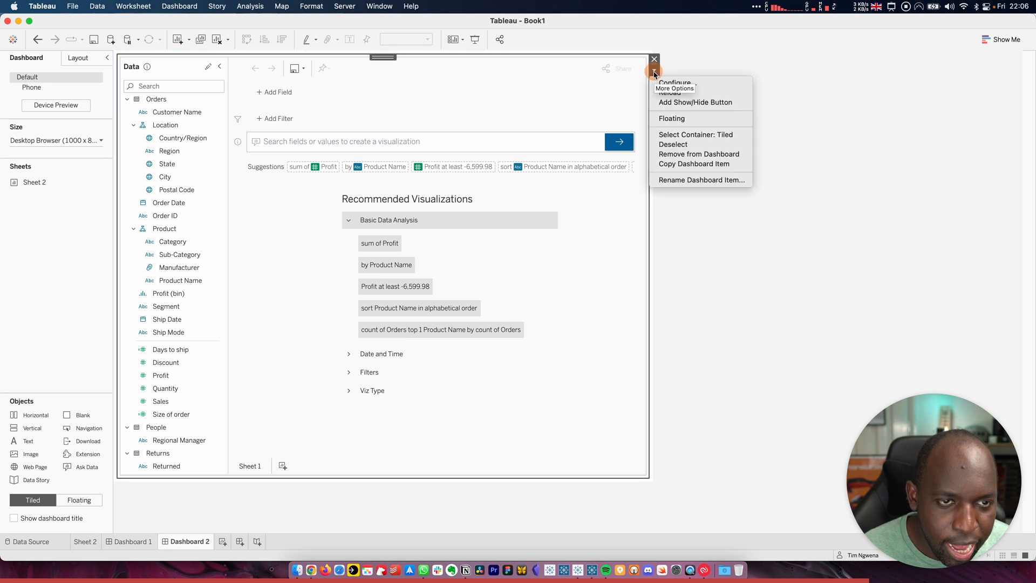
pyautogui.click(675, 82)
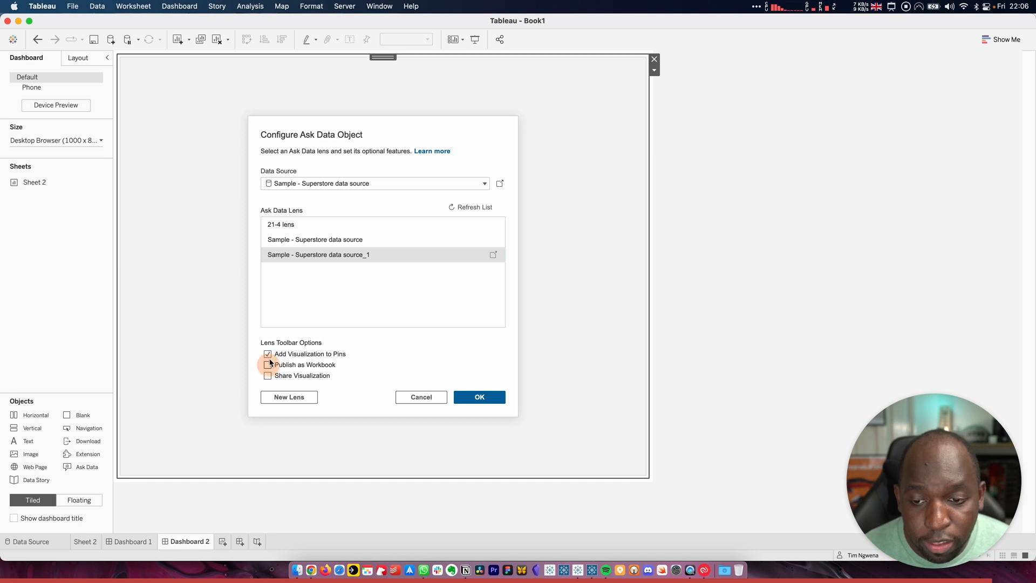
pyautogui.click(267, 354)
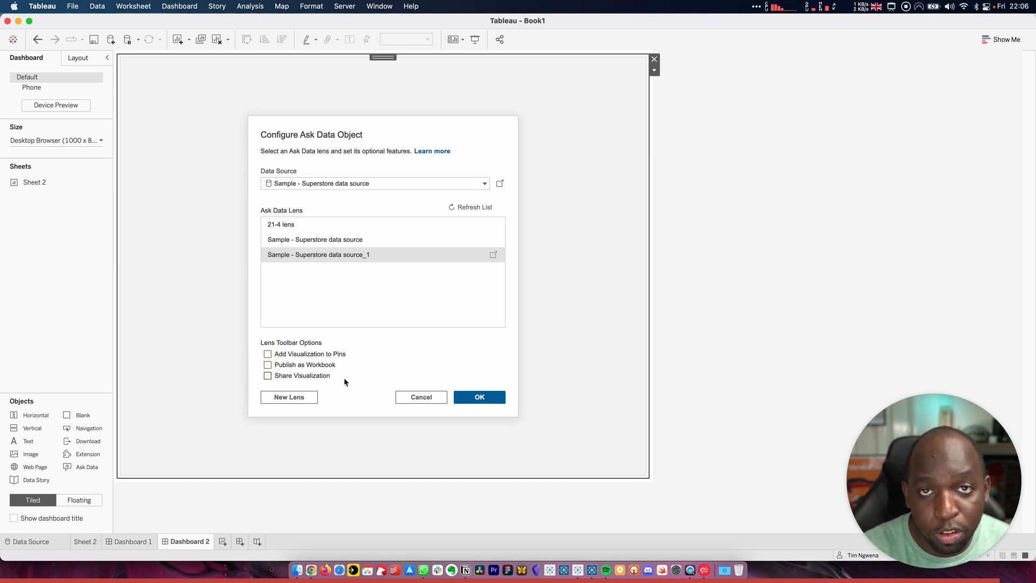